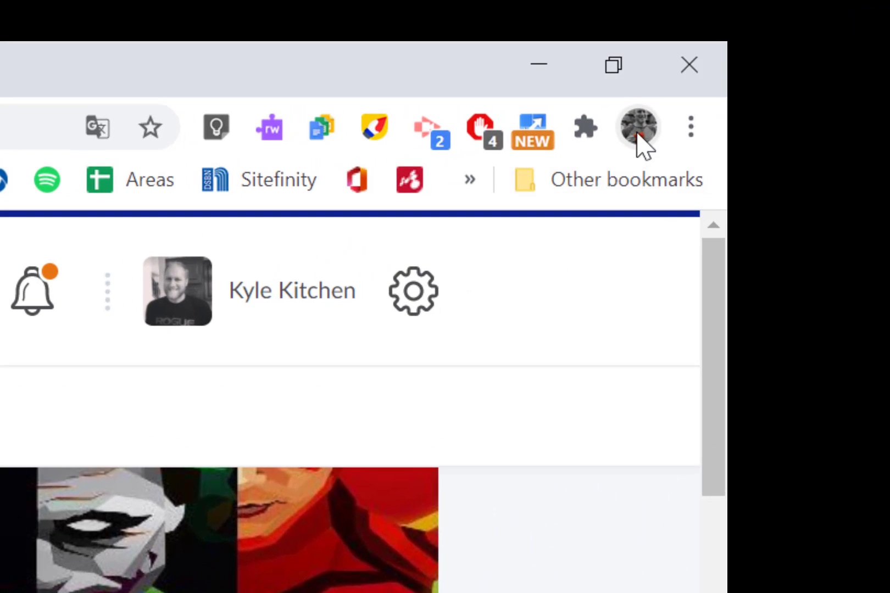
# Open the class Teams meeting link from the D2L homepage and cancel the open-app prompt.
pyautogui.click(638, 127)
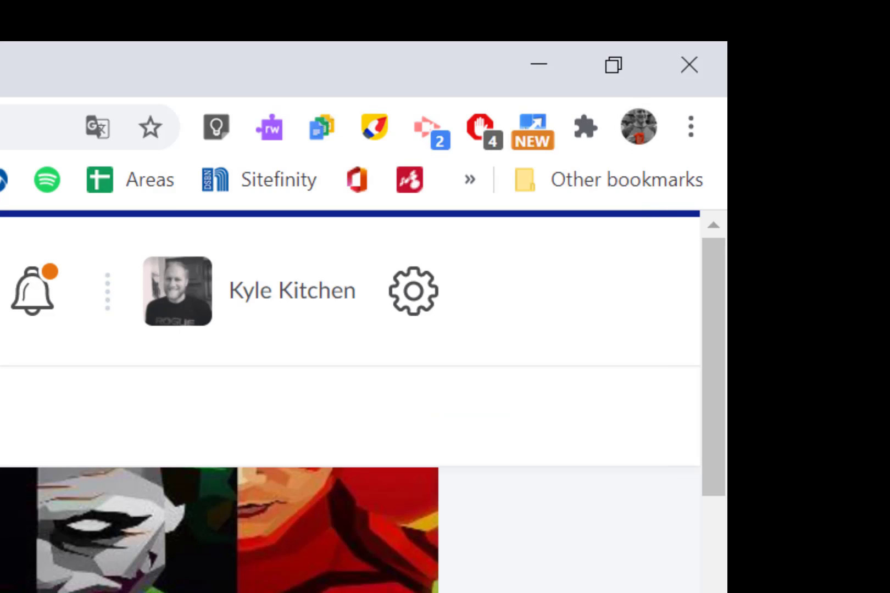
pyautogui.click(244, 138)
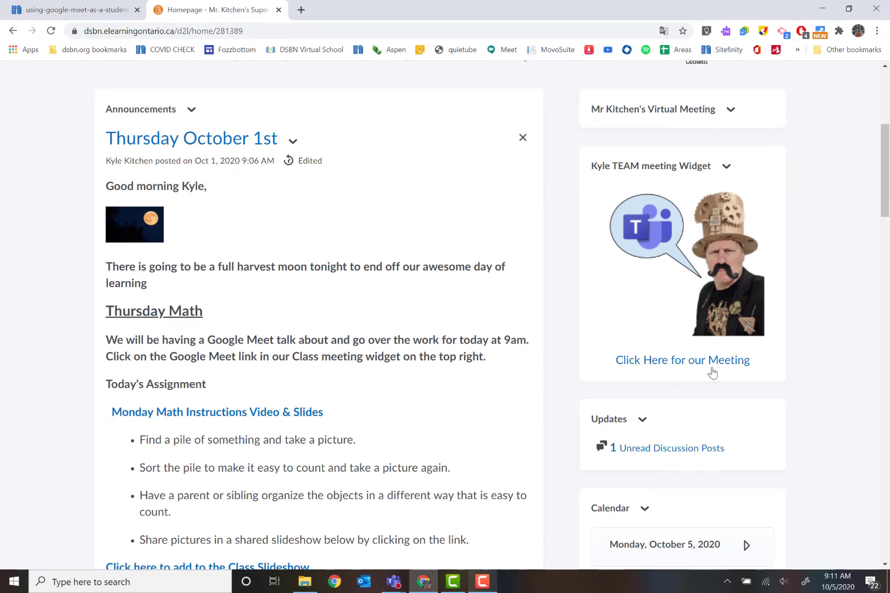
pyautogui.moveTo(647, 293)
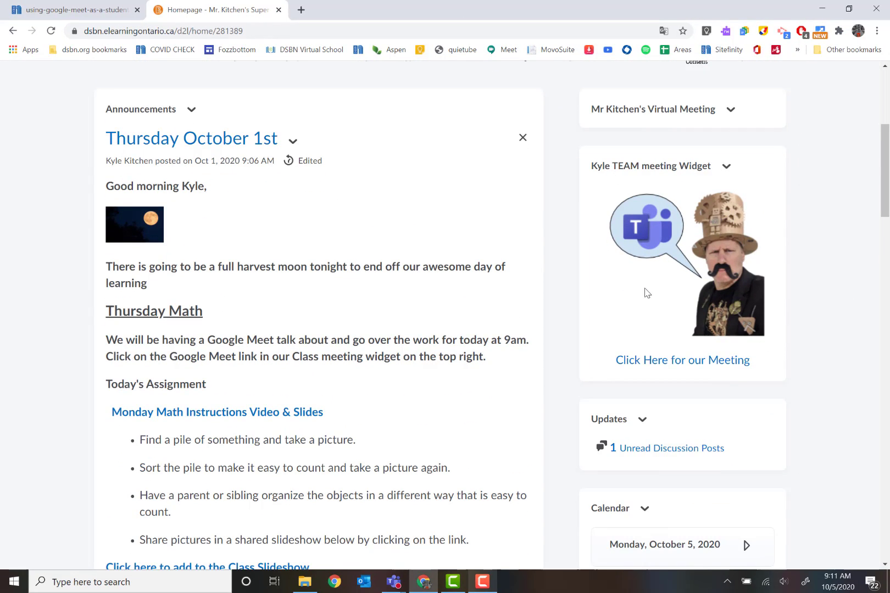
pyautogui.moveTo(683, 360)
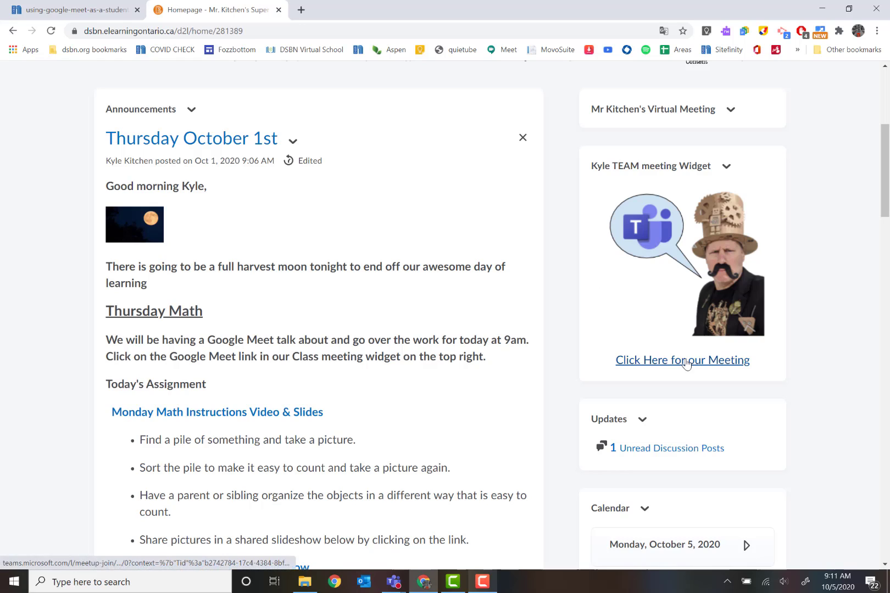
pyautogui.click(682, 360)
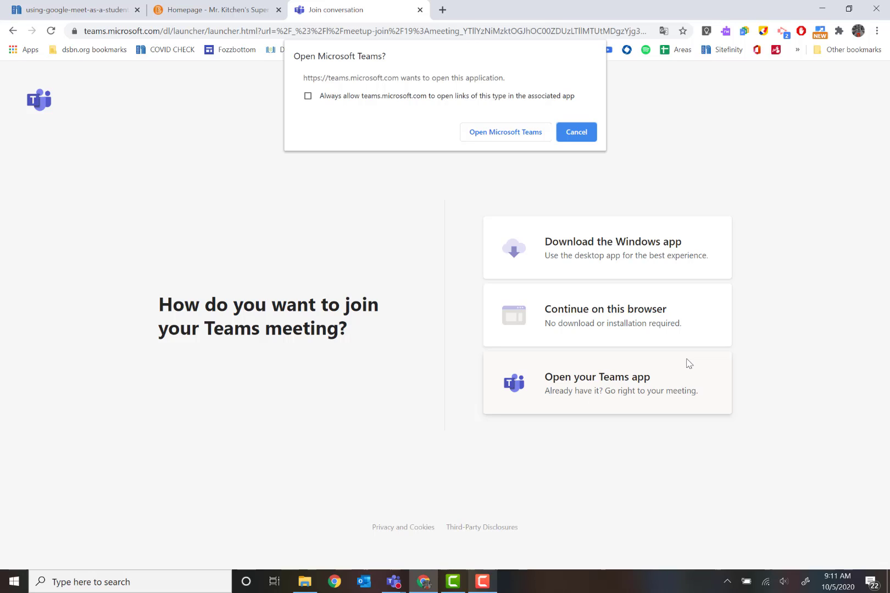
pyautogui.moveTo(476, 186)
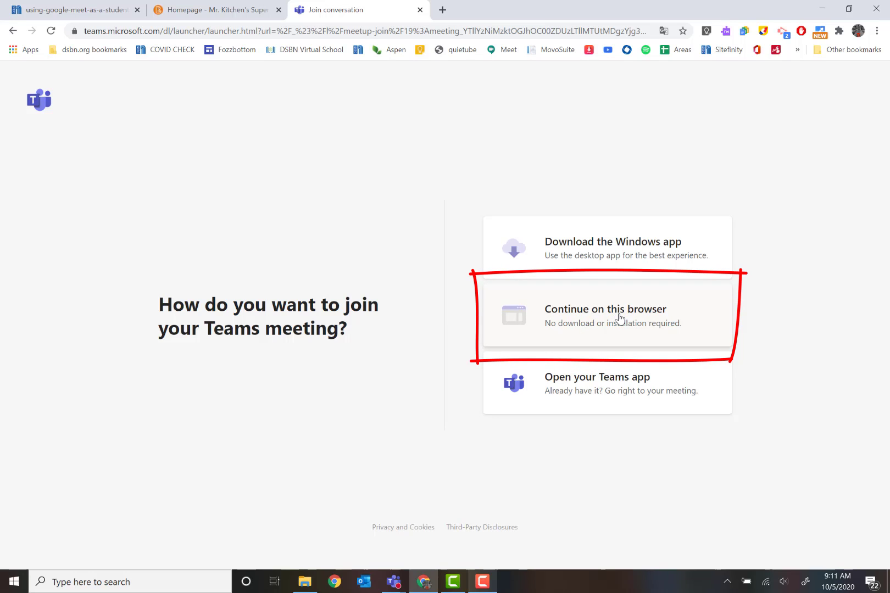
# Continue in the browser and switch the microphone off before joining.
pyautogui.click(606, 315)
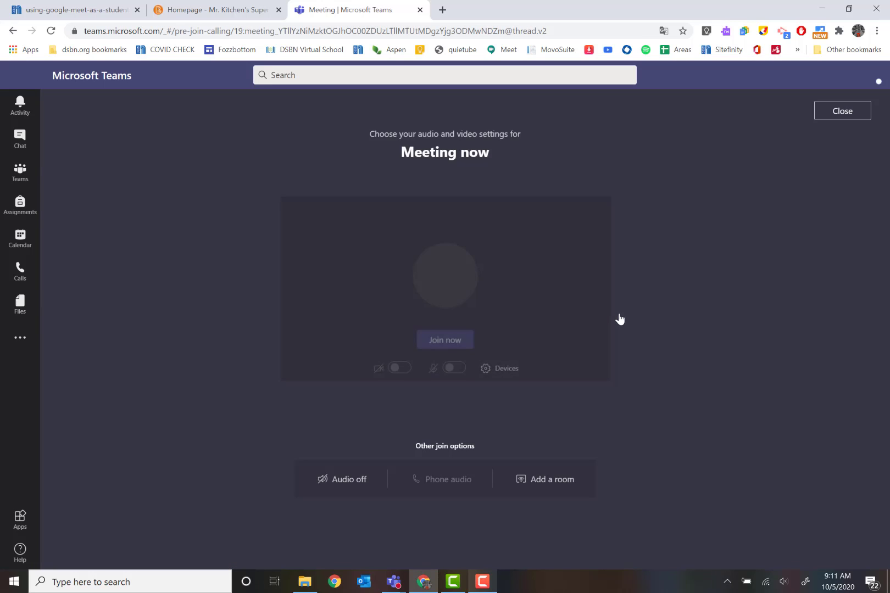
pyautogui.click(454, 370)
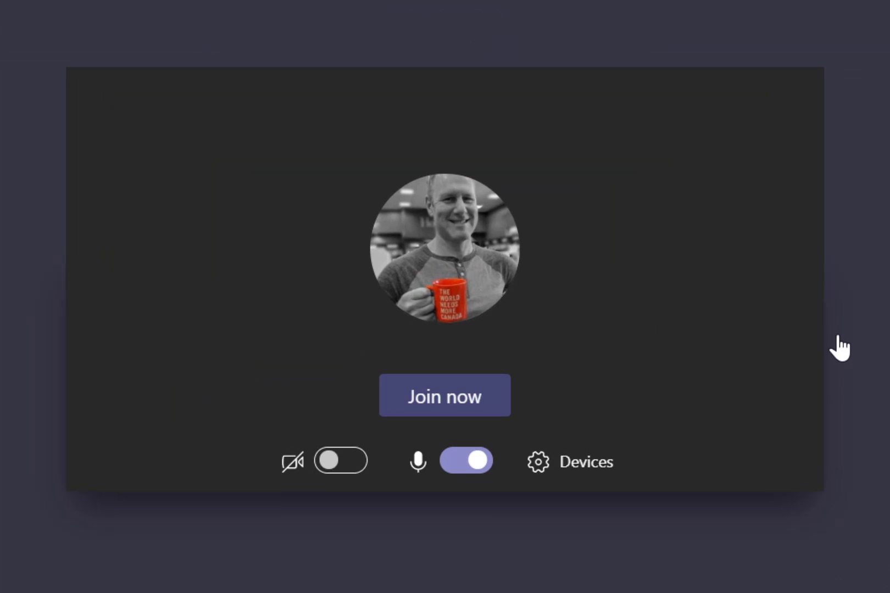
pyautogui.moveTo(458, 243)
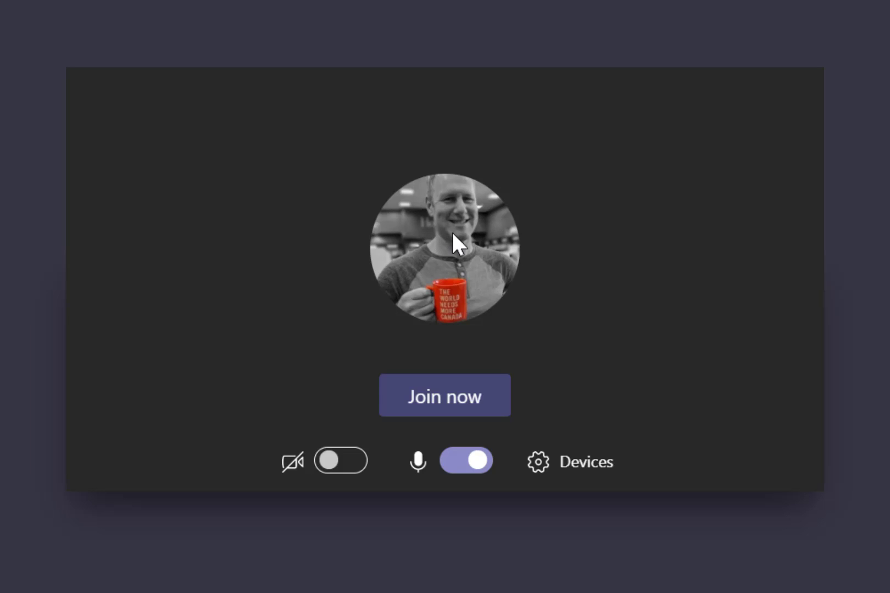
pyautogui.click(465, 460)
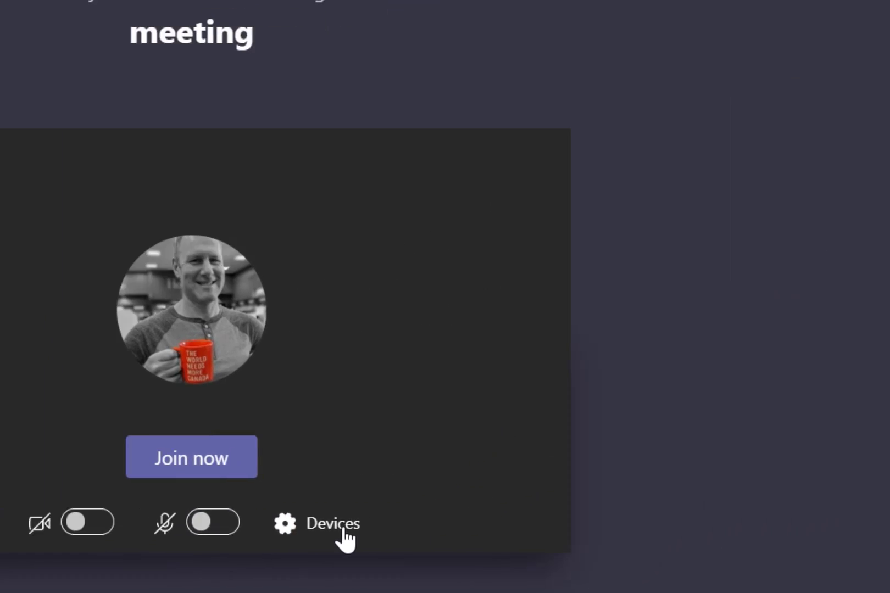
# Open Device settings and check the microphone and camera dropdowns.
pyautogui.click(334, 523)
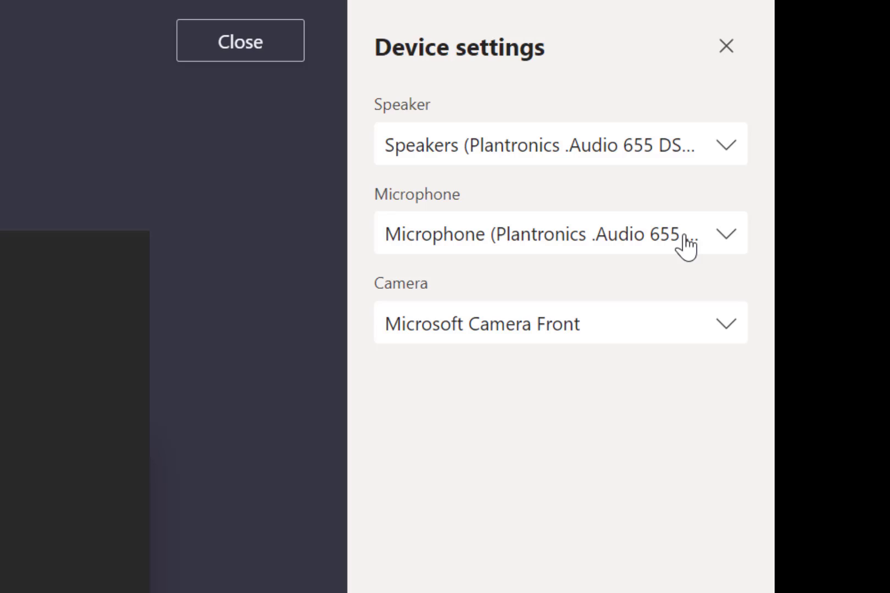
pyautogui.click(728, 233)
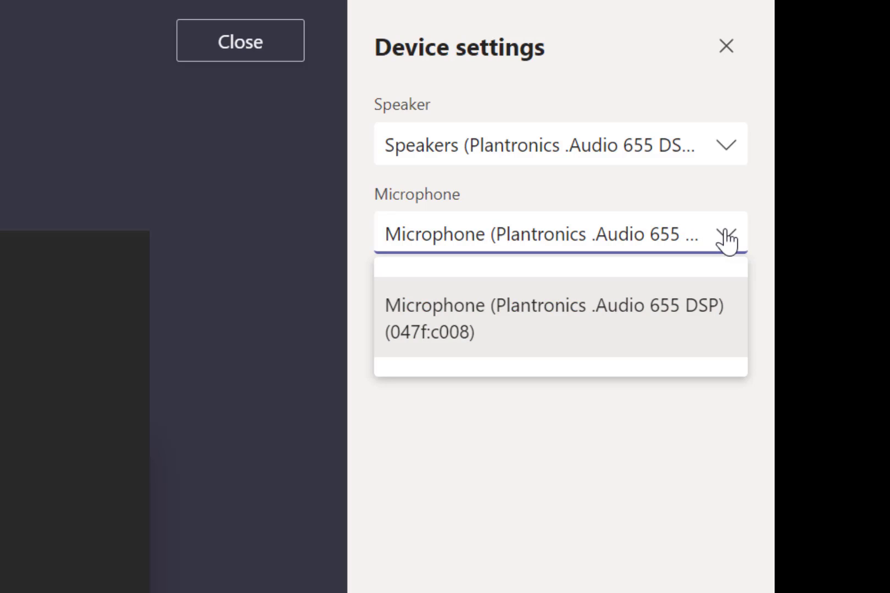
pyautogui.moveTo(733, 156)
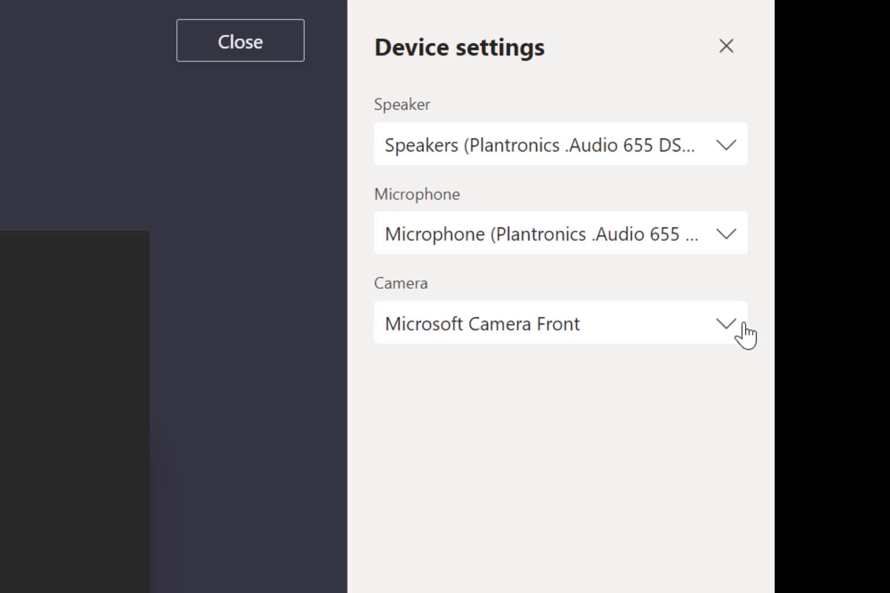
pyautogui.moveTo(732, 329)
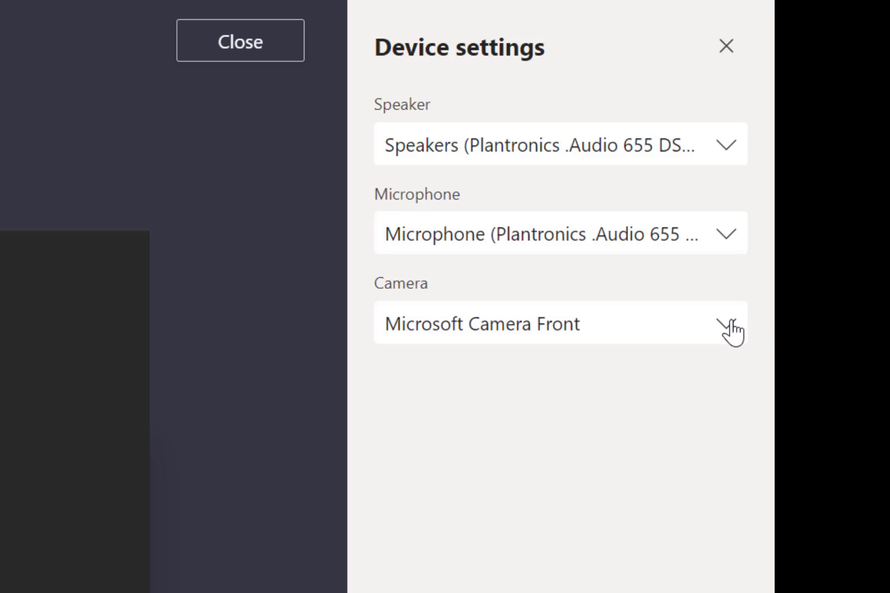
pyautogui.click(559, 324)
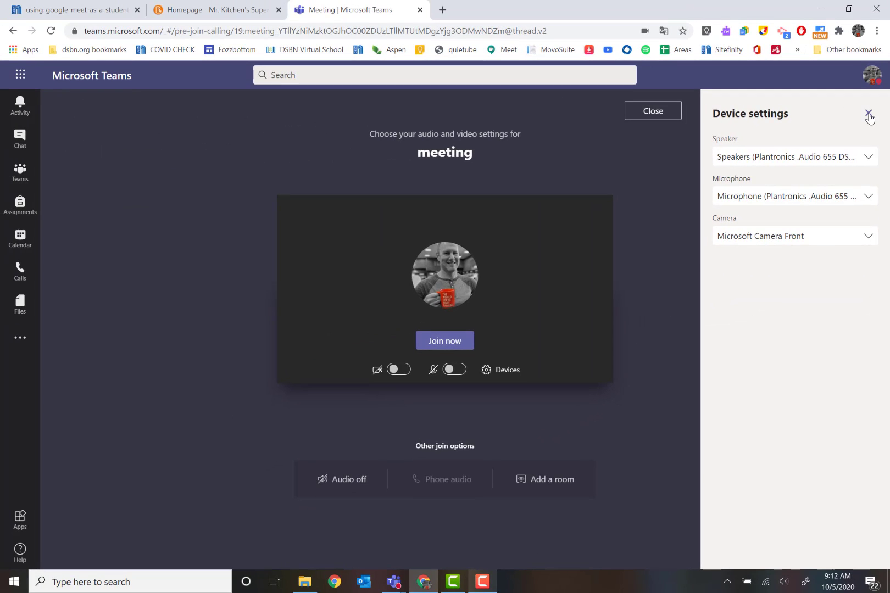
# Close Device settings and join with camera and microphone off.
pyautogui.click(868, 113)
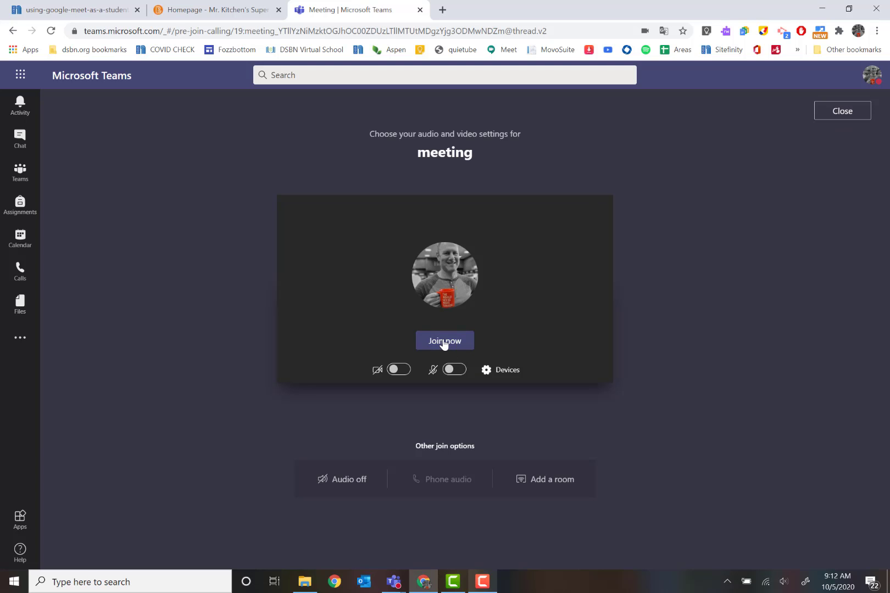
pyautogui.click(445, 341)
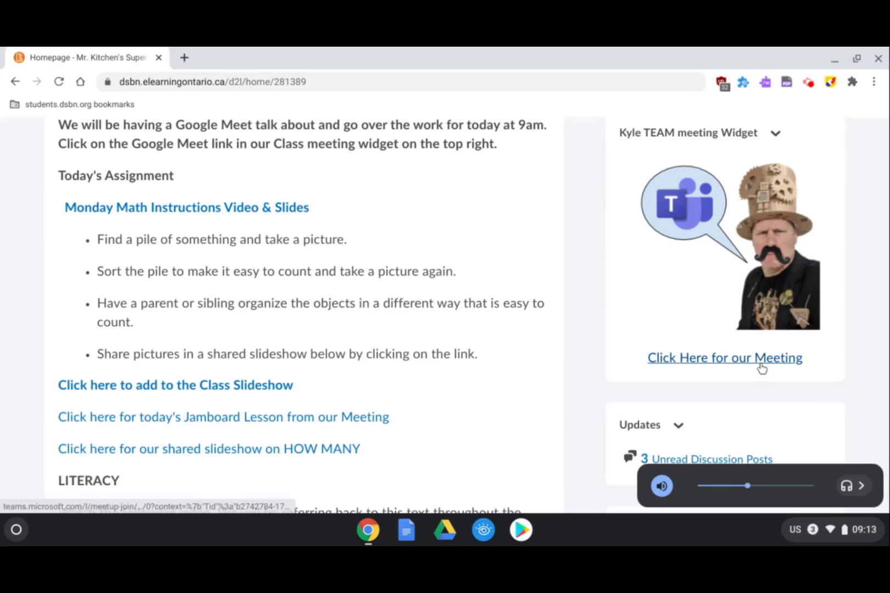
# Reopen the meeting link on the Chromebook, preview the camera, then turn it off.
pyautogui.click(725, 358)
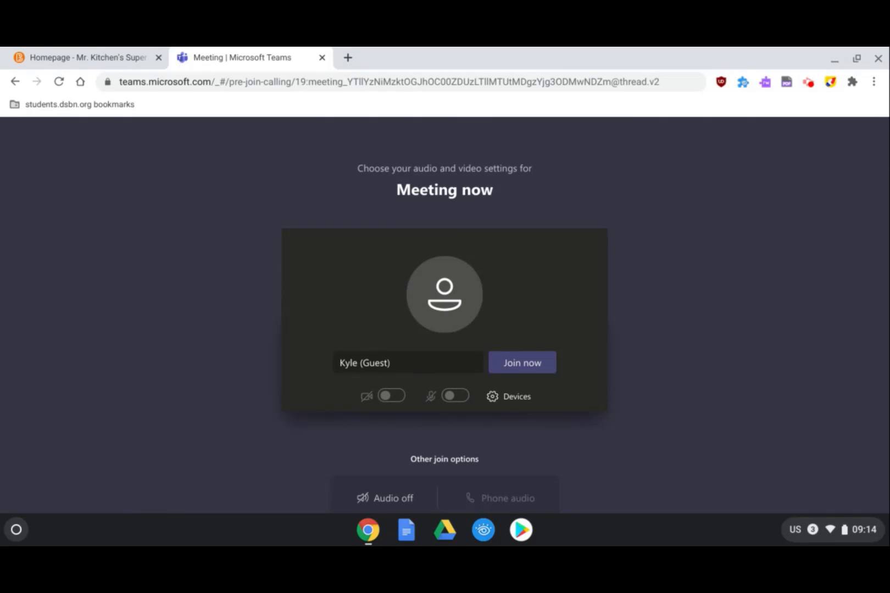
pyautogui.click(391, 395)
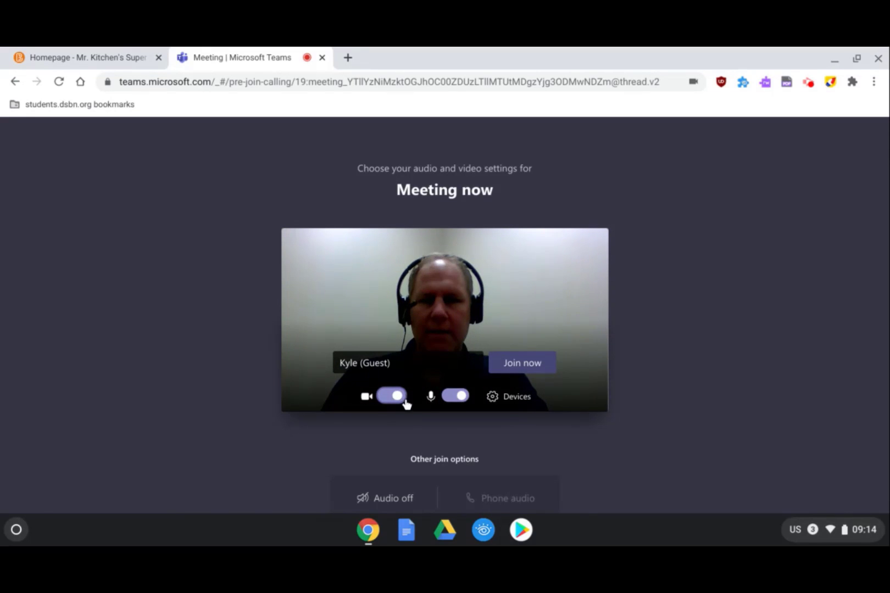
pyautogui.click(392, 395)
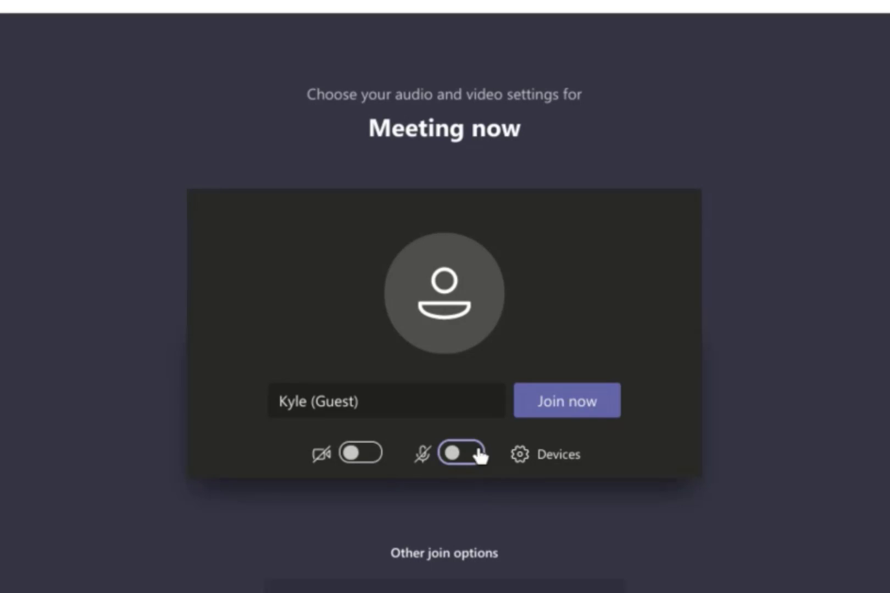
# Ask to join 'Meeting now' as guest Kyle and wait in the lobby.
pyautogui.click(566, 401)
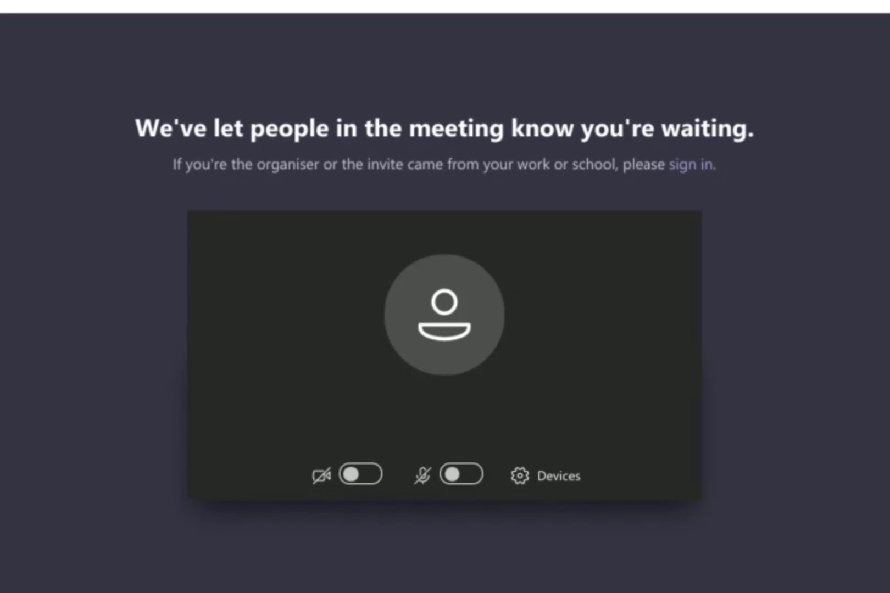
pyautogui.moveTo(722, 235)
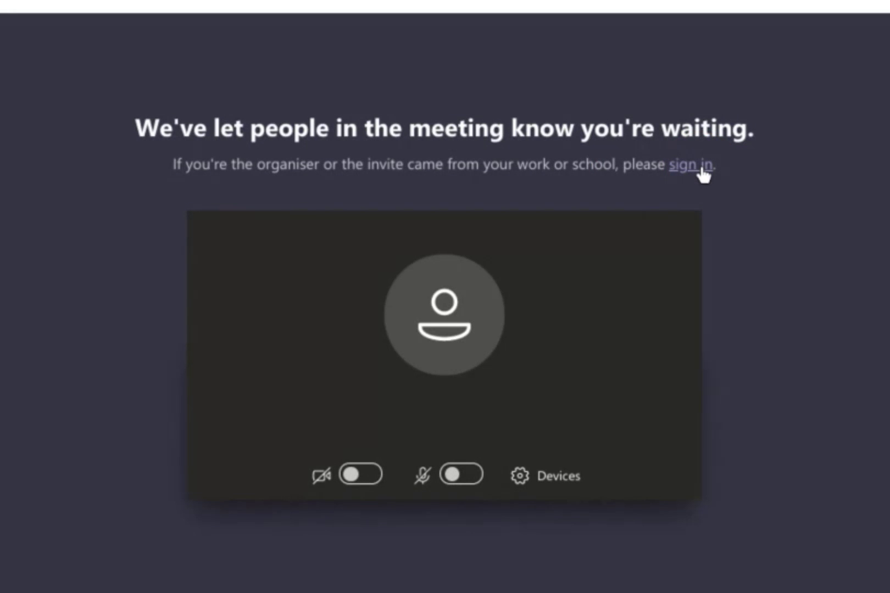
# Switch to signing in and pick the student school account.
pyautogui.click(690, 165)
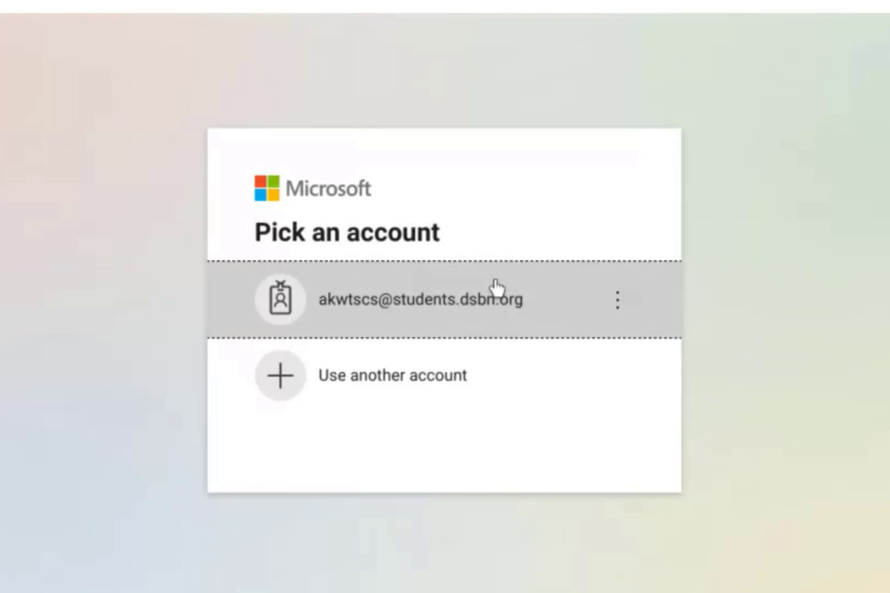
pyautogui.click(421, 299)
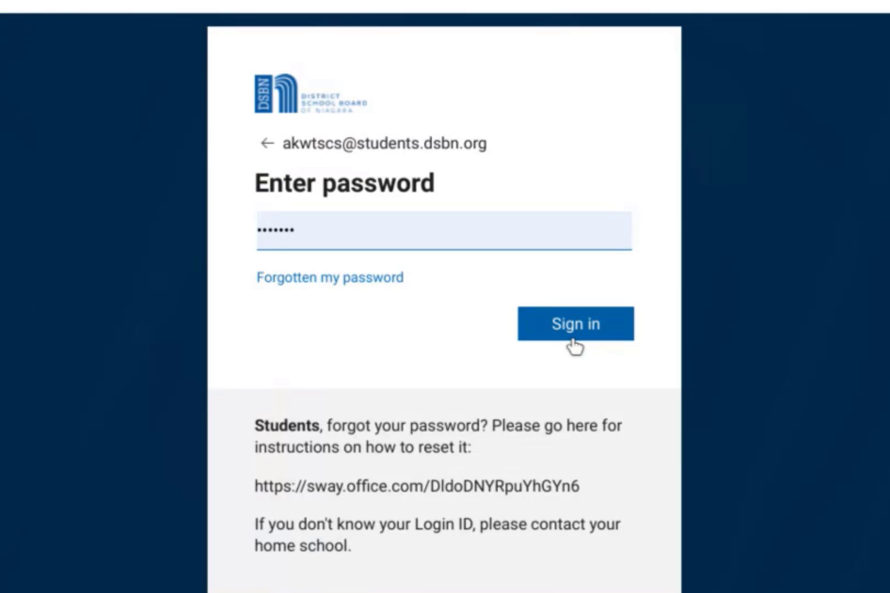
# Submit the password to sign in and reach the Teams pre-join screen.
pyautogui.click(575, 324)
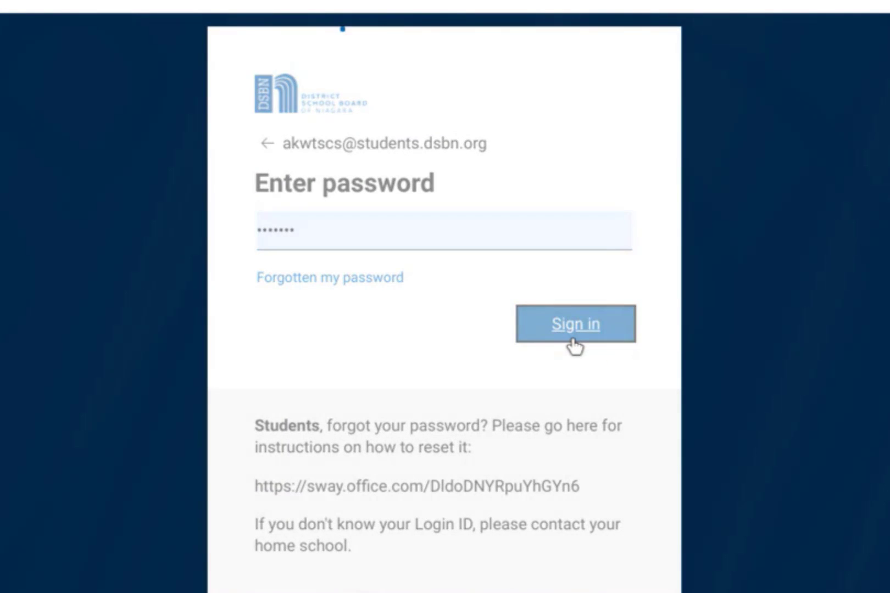
pyautogui.click(575, 323)
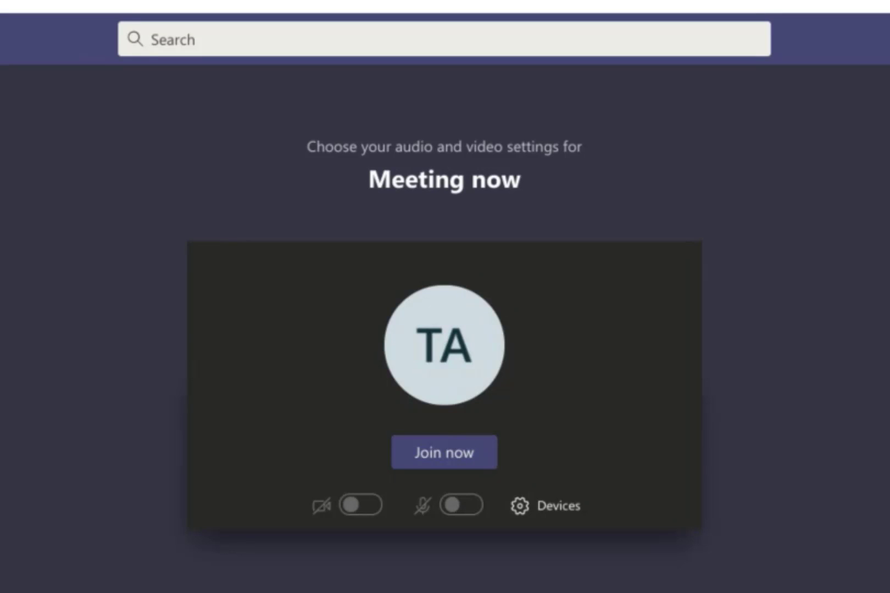
pyautogui.moveTo(553, 357)
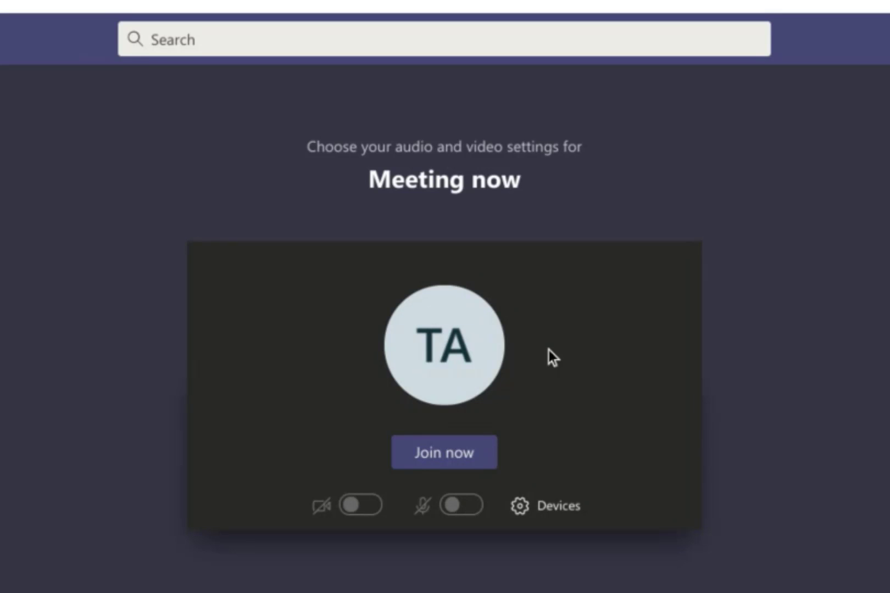
pyautogui.moveTo(478, 354)
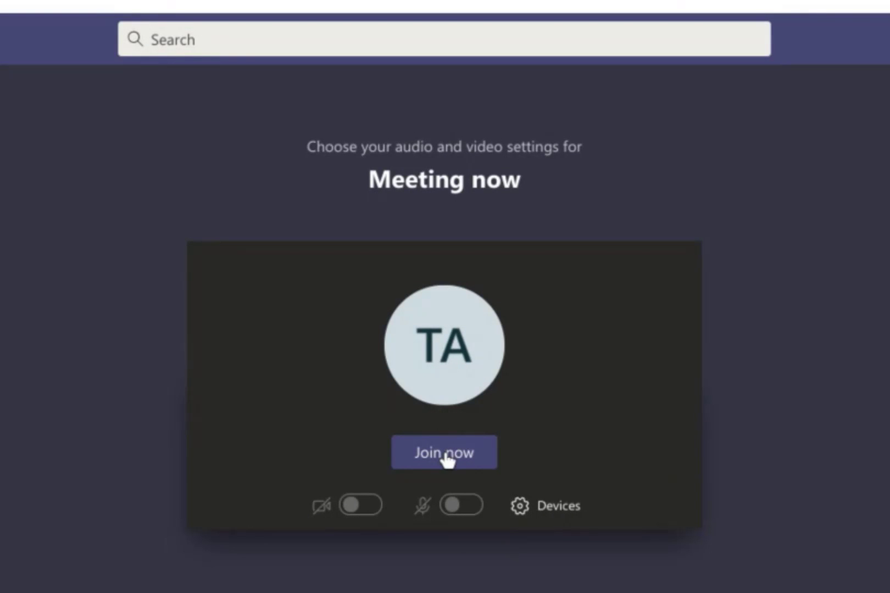
# Join the meeting as an attendee with camera and microphone off.
pyautogui.click(444, 453)
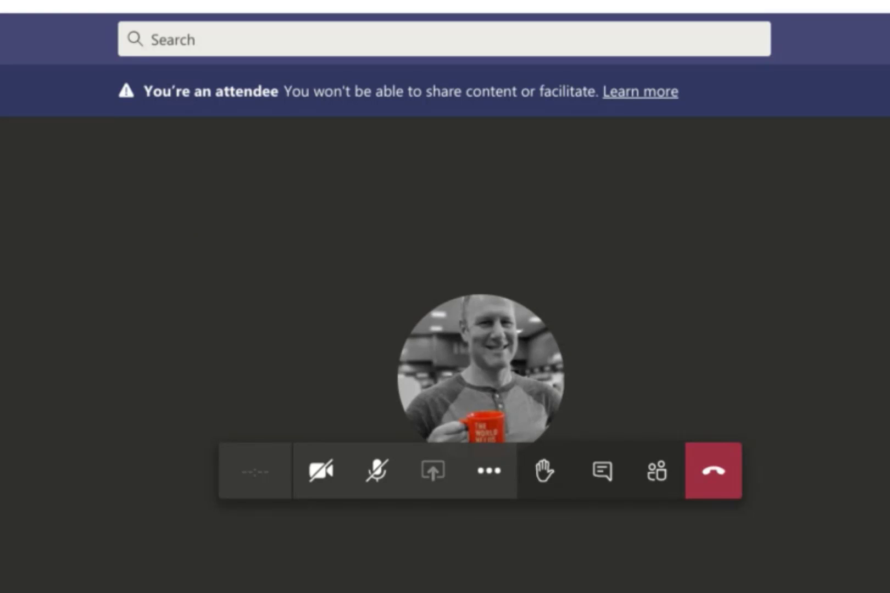
pyautogui.moveTo(34, 317)
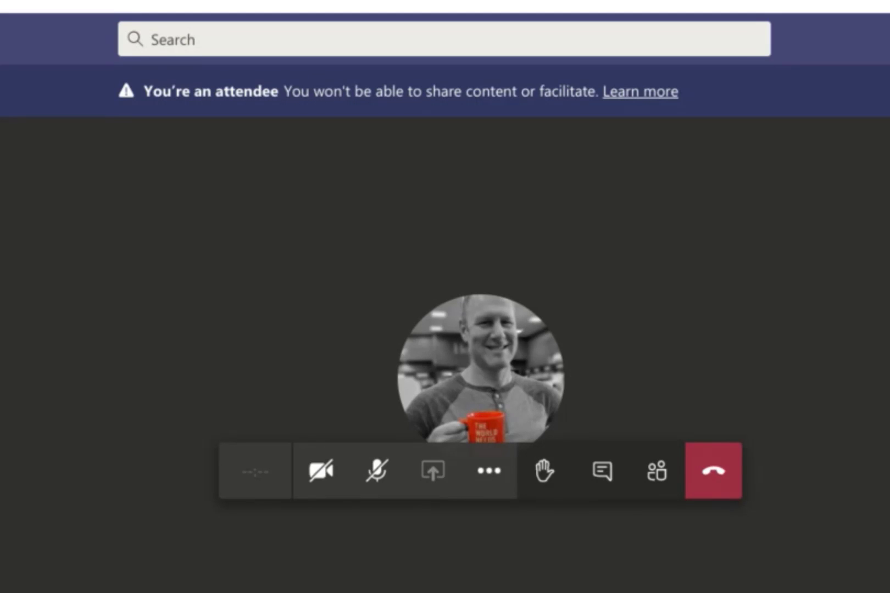
pyautogui.moveTo(196, 465)
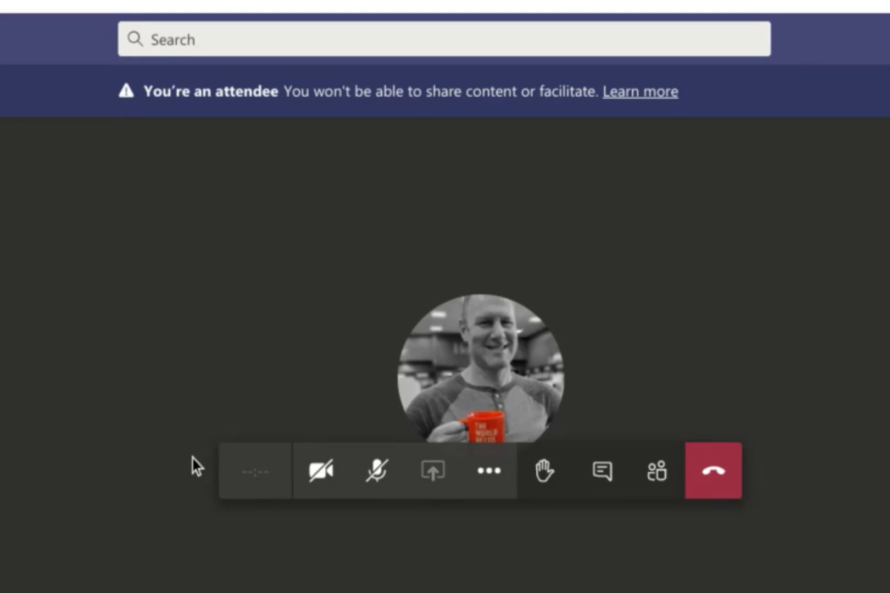
pyautogui.moveTo(320, 470)
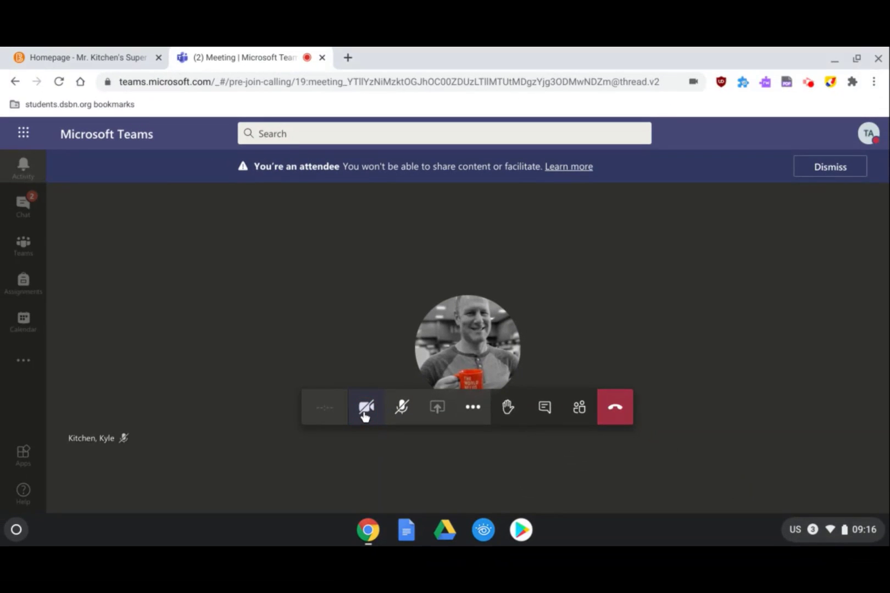
# Turn the camera on in the meeting and dismiss the attendee notice.
pyautogui.click(366, 407)
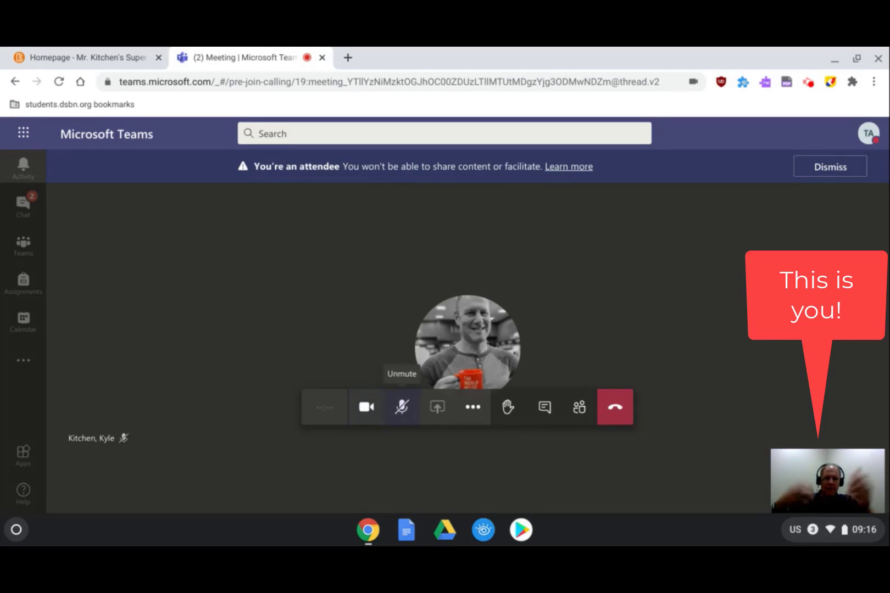
pyautogui.click(828, 167)
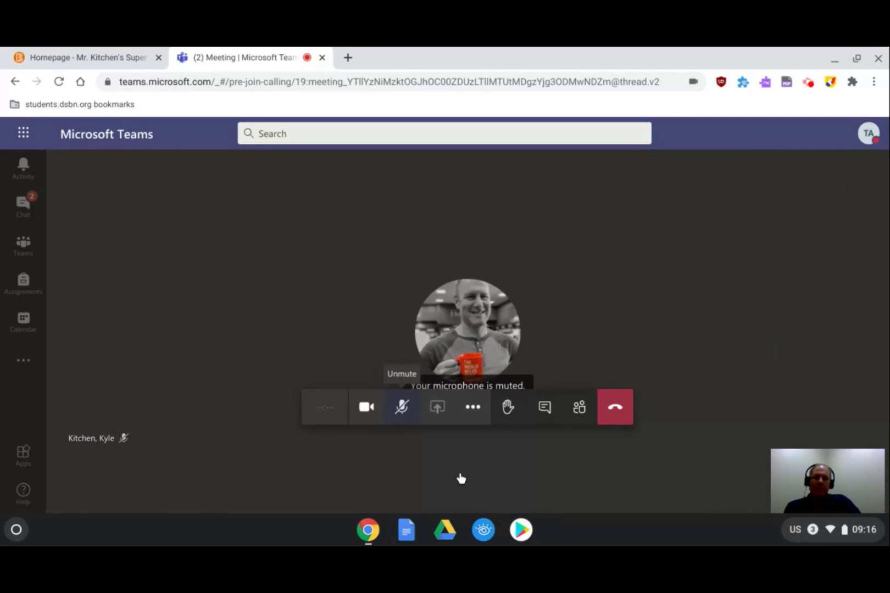
pyautogui.moveTo(438, 407)
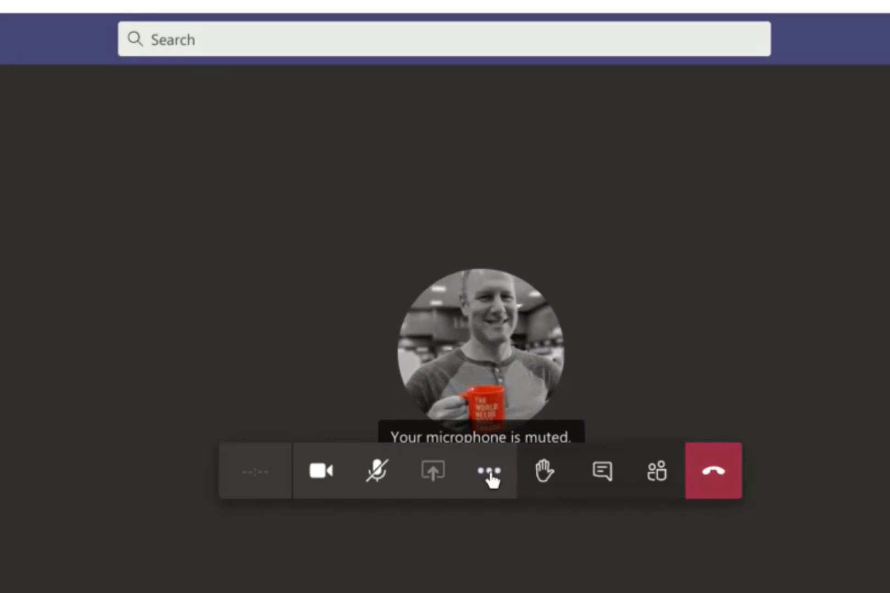
# Open device settings from More actions and review the Speaker dropdown options.
pyautogui.click(487, 470)
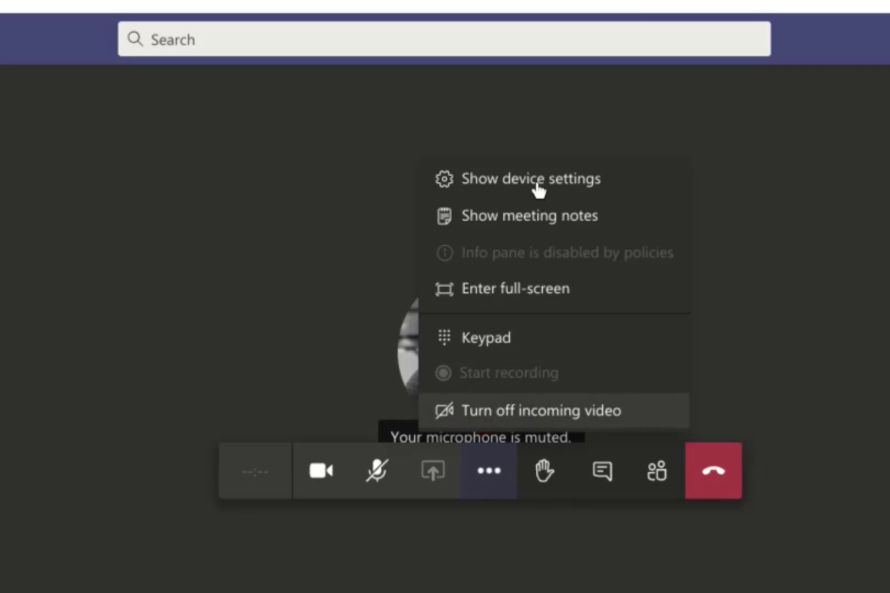
pyautogui.moveTo(538, 179)
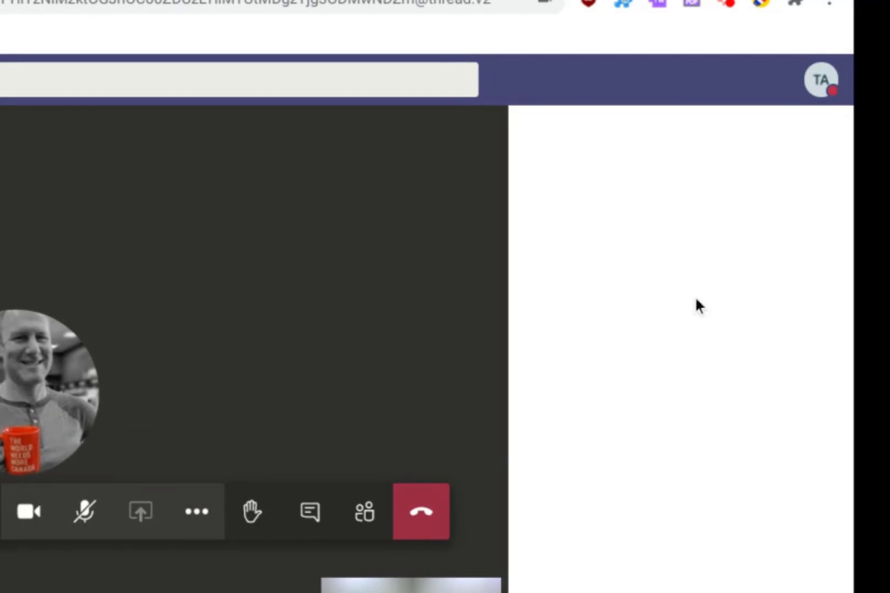
pyautogui.click(195, 511)
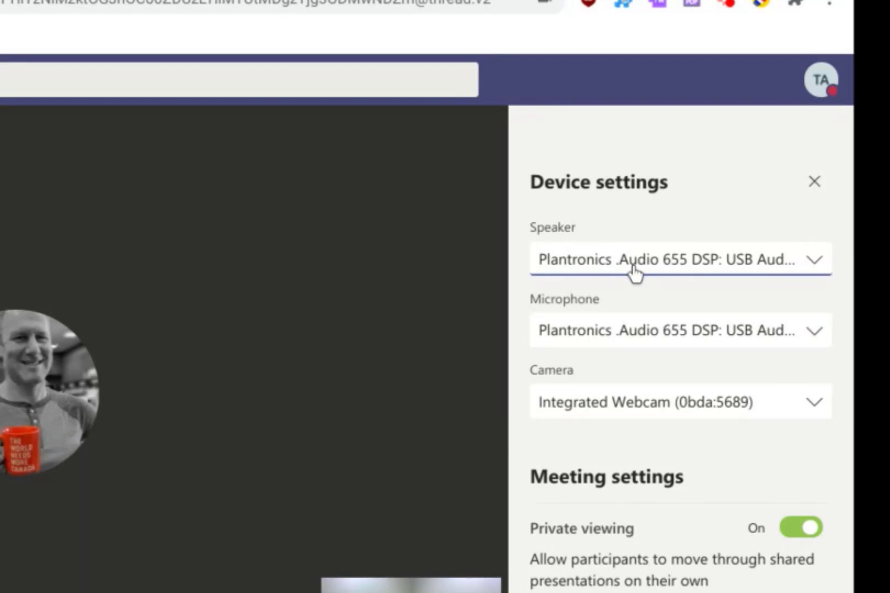
pyautogui.click(680, 259)
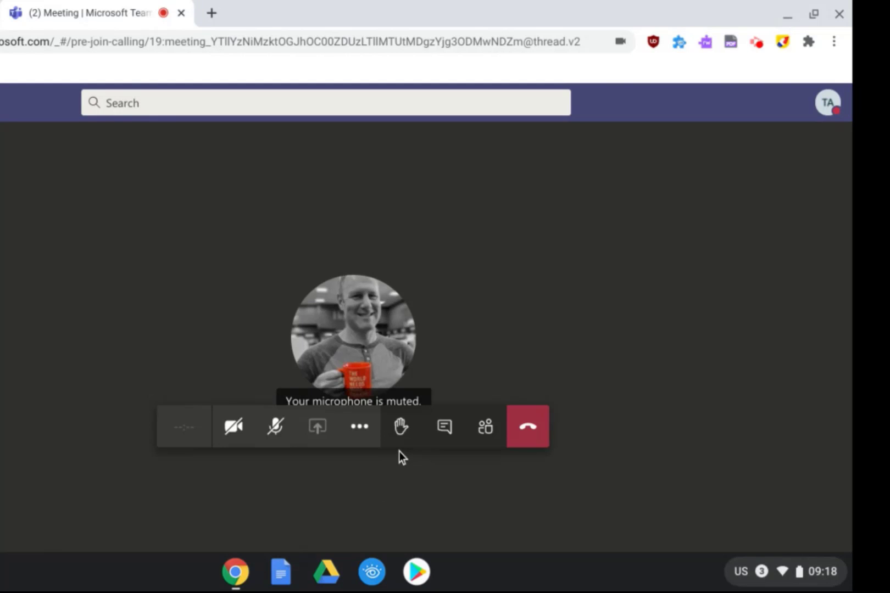
pyautogui.moveTo(401, 426)
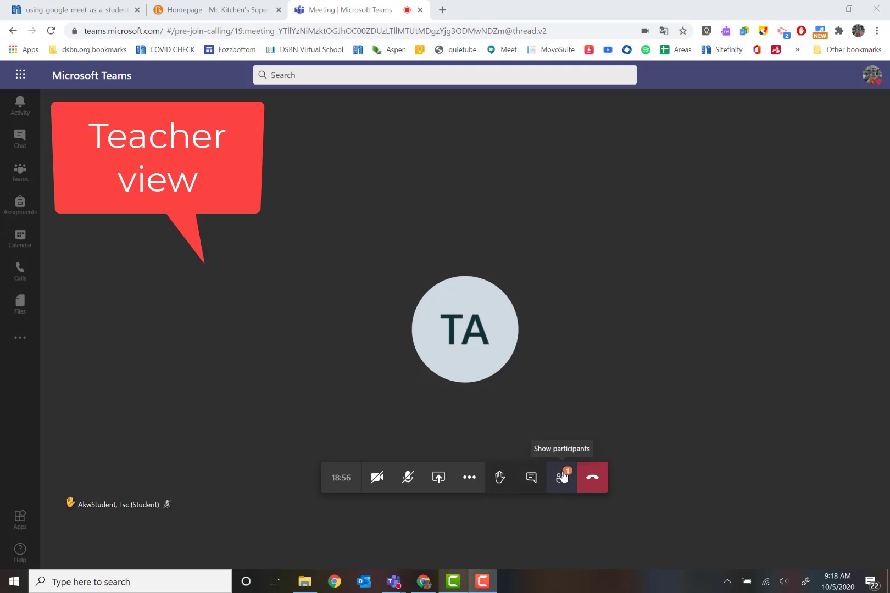
# In the teacher view, show participants and lower the student's raised hand.
pyautogui.click(560, 477)
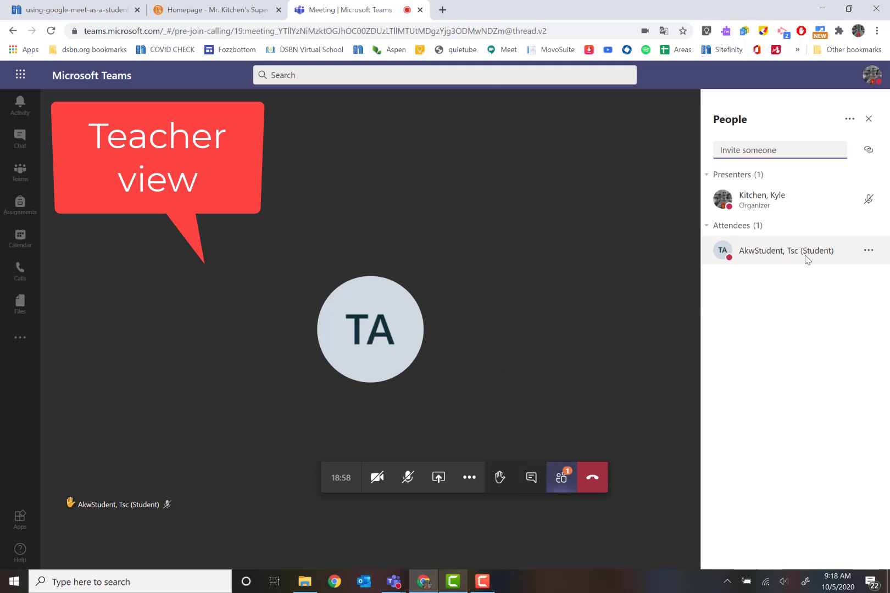
pyautogui.click(868, 251)
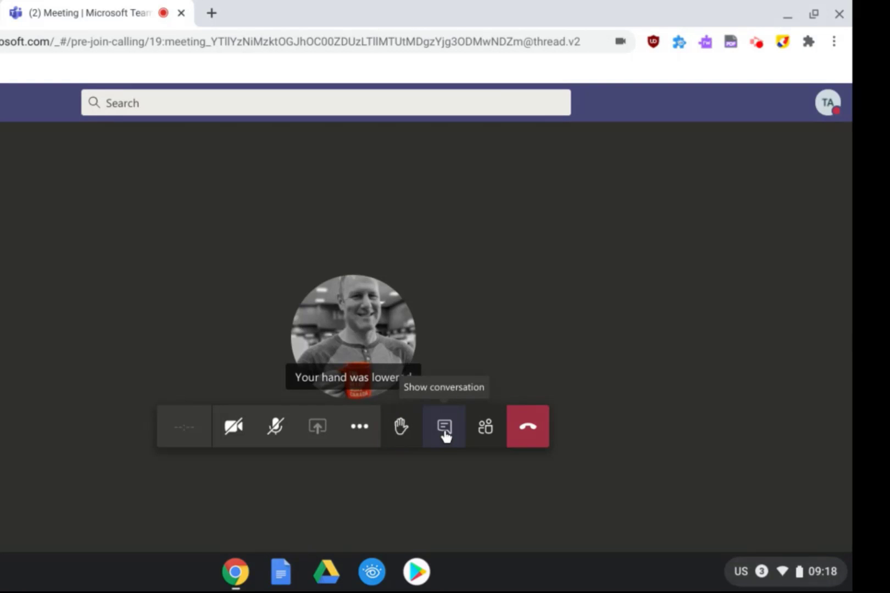
# Open the meeting chat to see the join notice and Kyle's 'Hello everyone!' message.
pyautogui.click(444, 426)
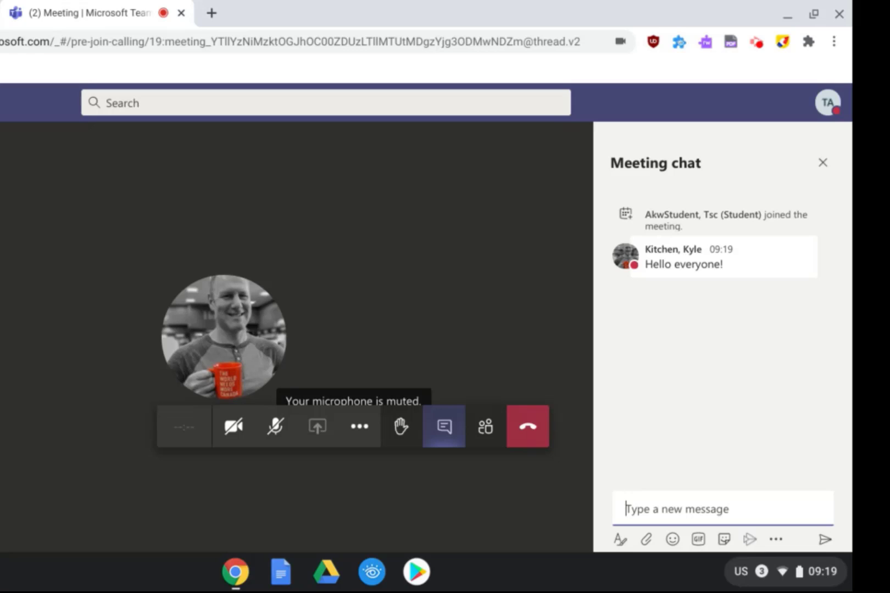
pyautogui.moveTo(486, 426)
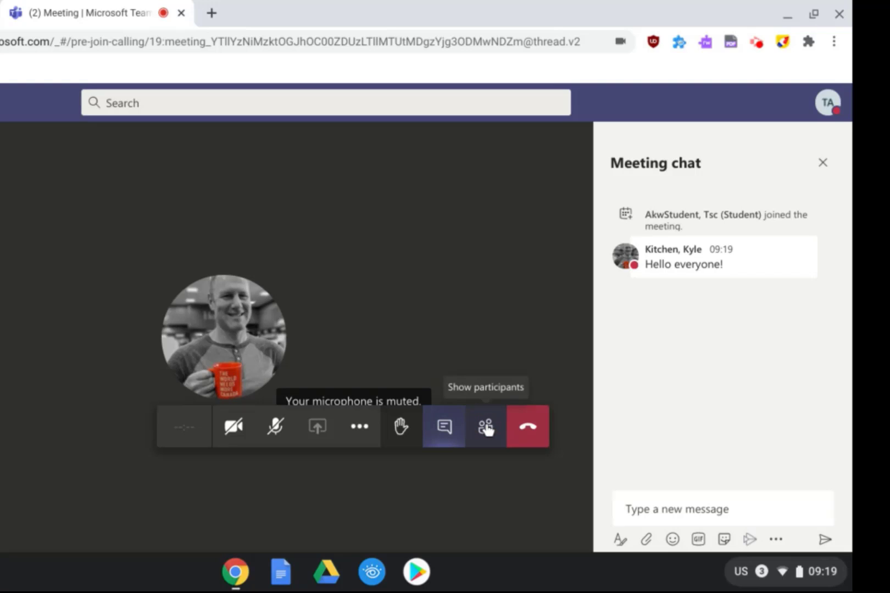
# Switch to the People list showing Kyle as presenter and the student as attendee.
pyautogui.click(485, 426)
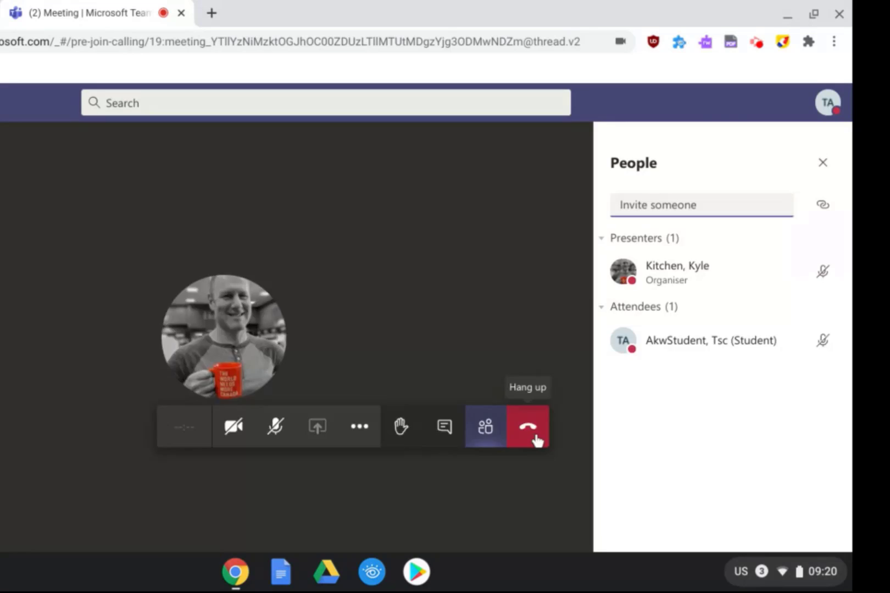
# Hang up, then rejoin from the meeting chat with the microphone turned off.
pyautogui.click(527, 426)
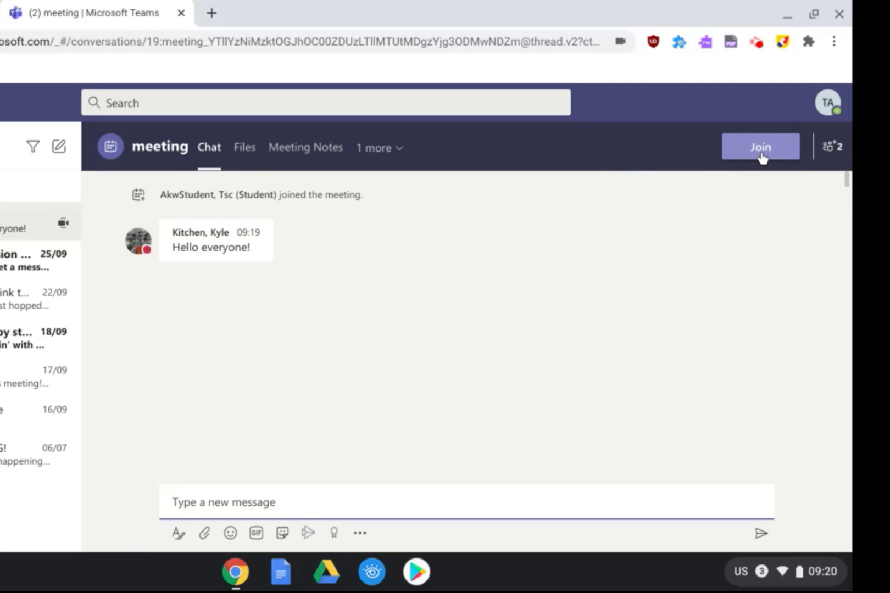
pyautogui.click(759, 147)
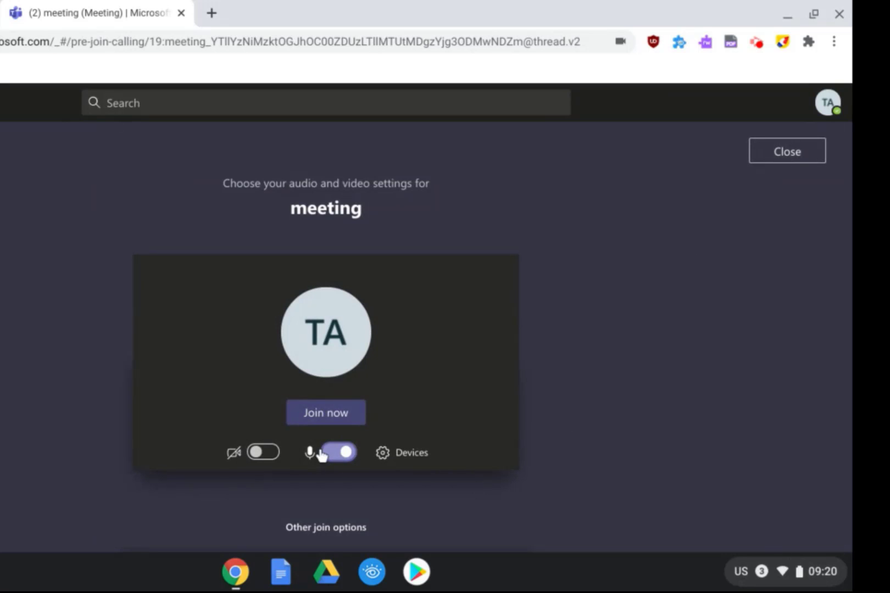
pyautogui.click(339, 453)
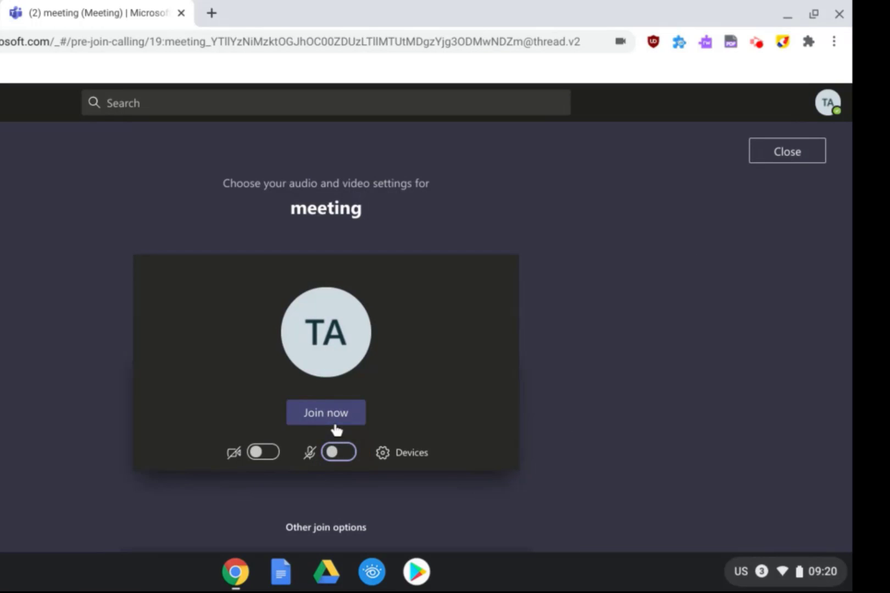
pyautogui.click(326, 412)
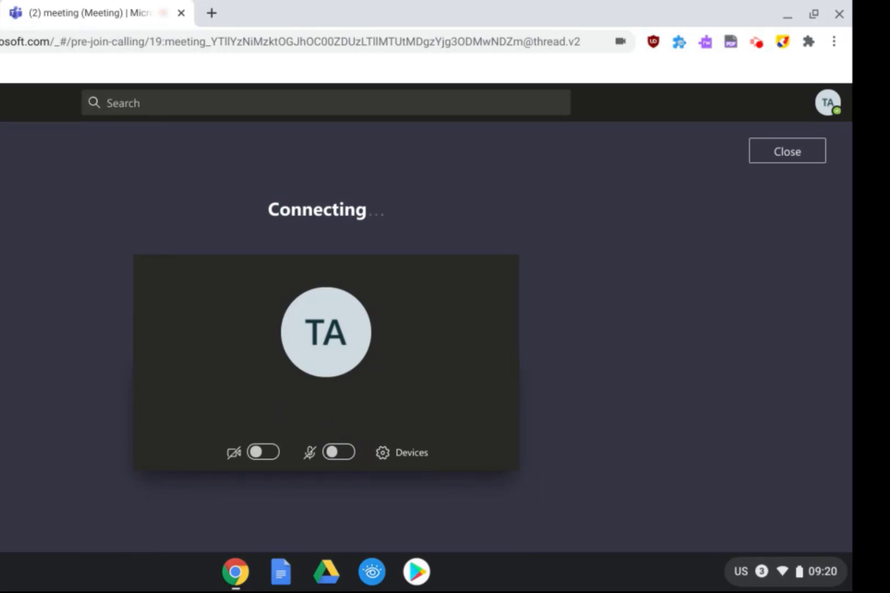